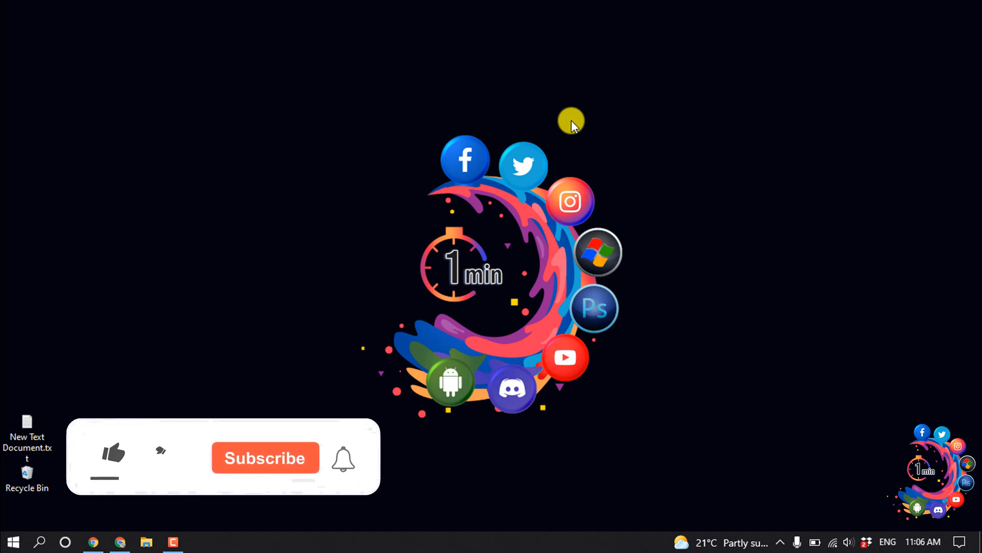
# Search Google for 'google search console' and open the Search Console about page
pyautogui.click(112, 455)
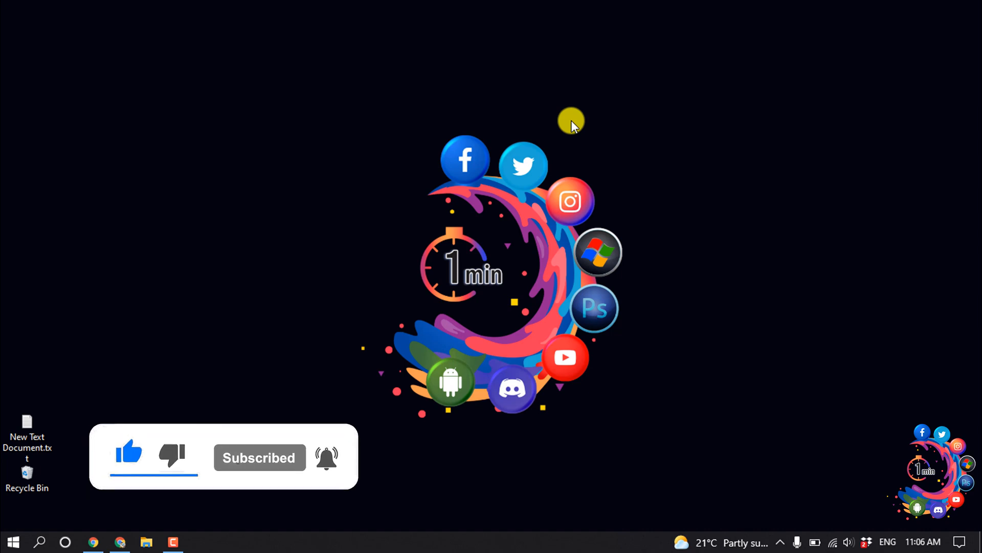
pyautogui.click(92, 541)
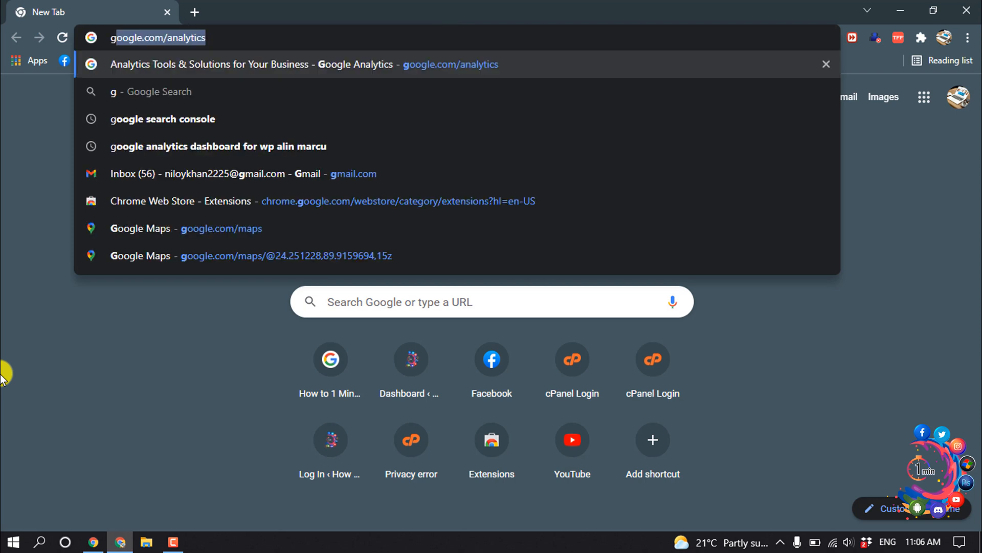
pyautogui.write('google search')
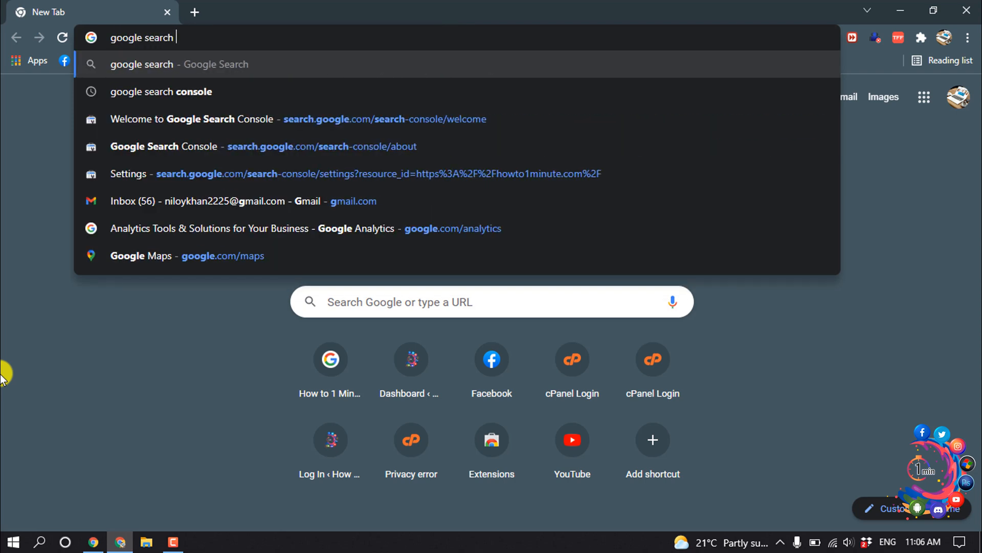
pyautogui.click(161, 91)
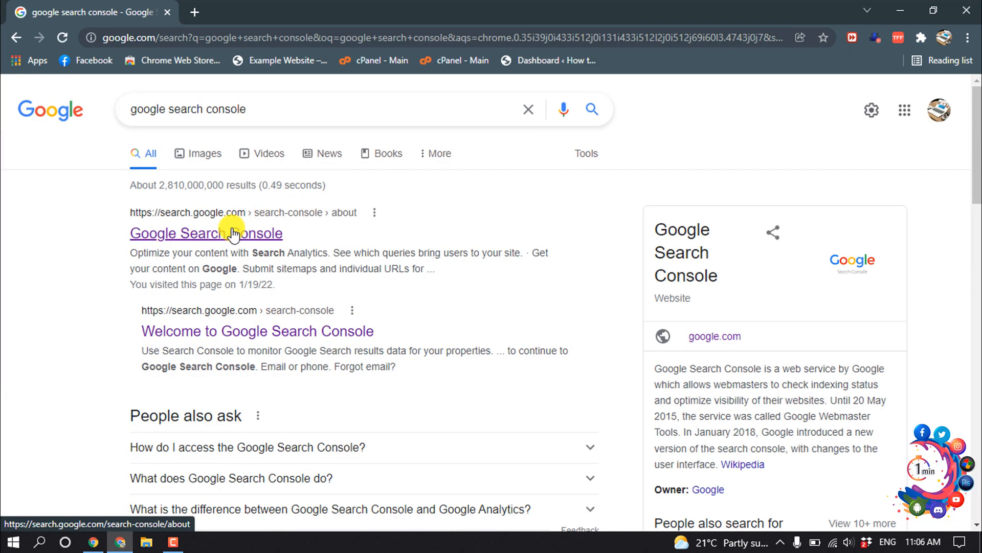
pyautogui.click(206, 233)
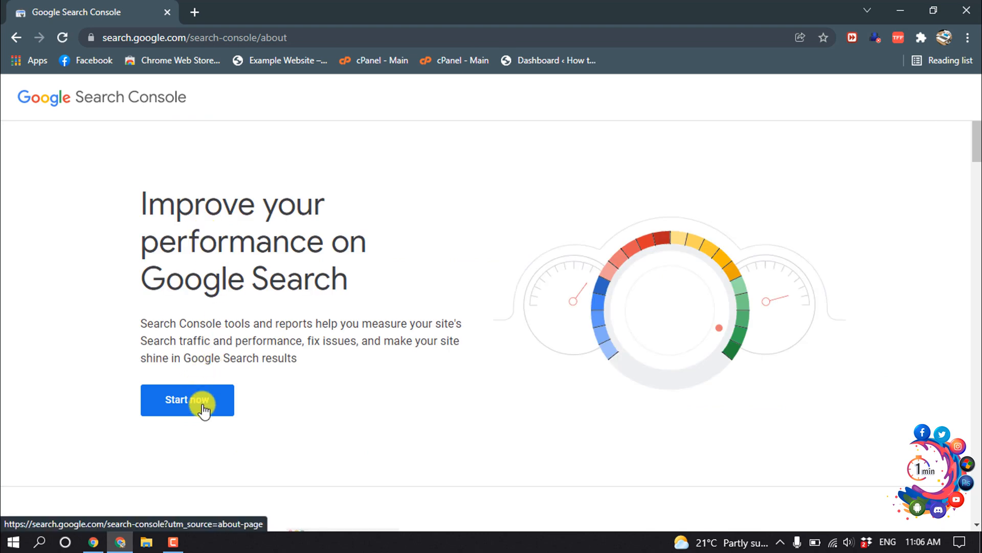
# Start Search Console and submit howto1minute.com as a new Domain property
pyautogui.click(187, 399)
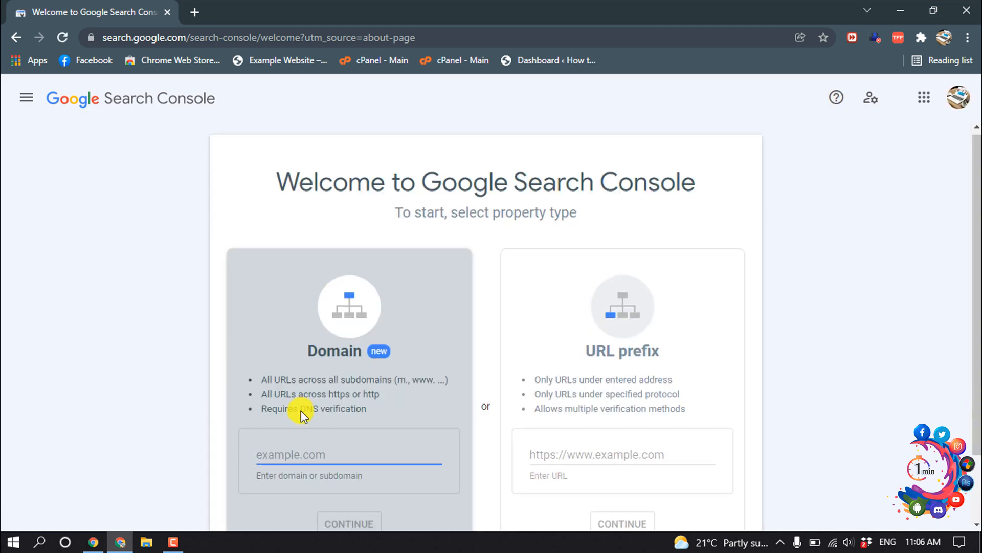
pyautogui.scroll(-3)
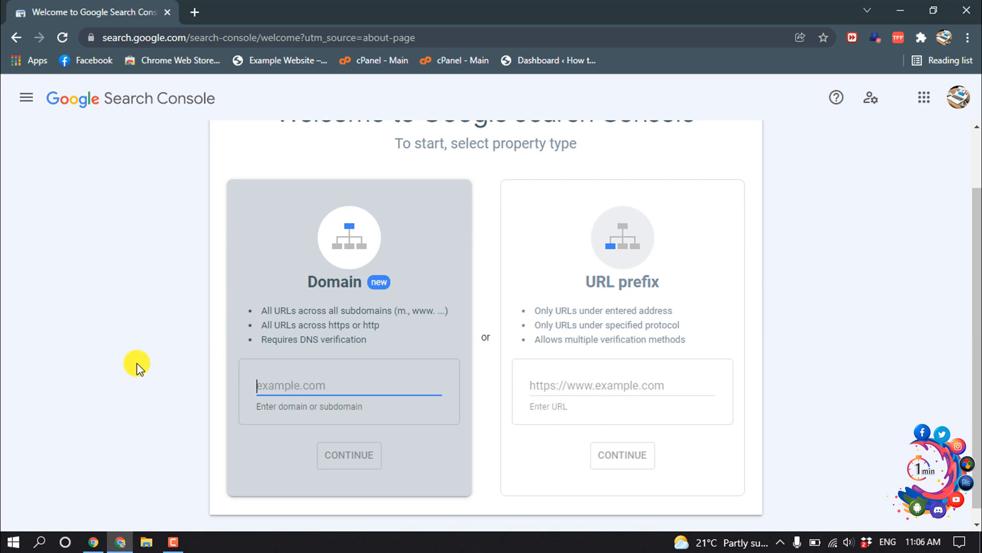
pyautogui.write('hw')
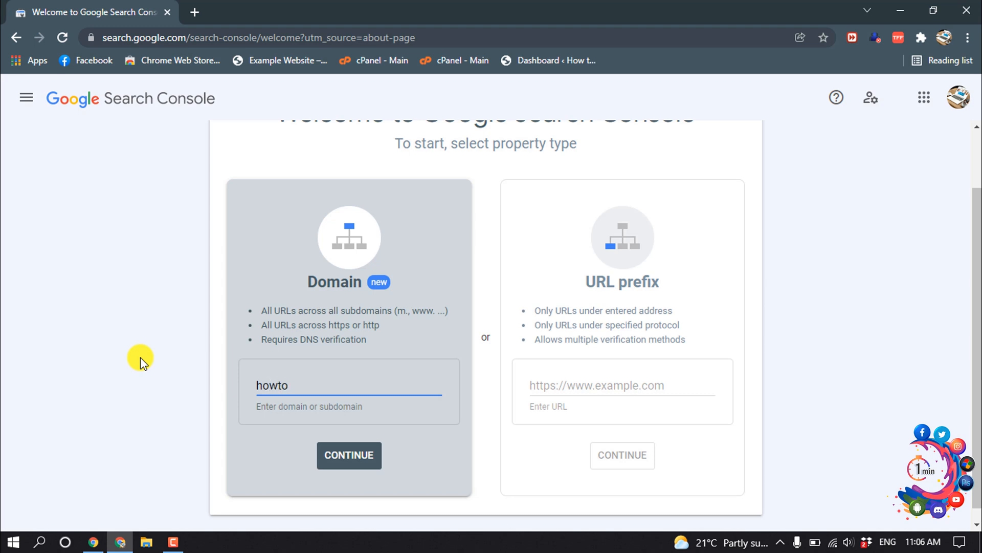
pyautogui.write('1minute.com')
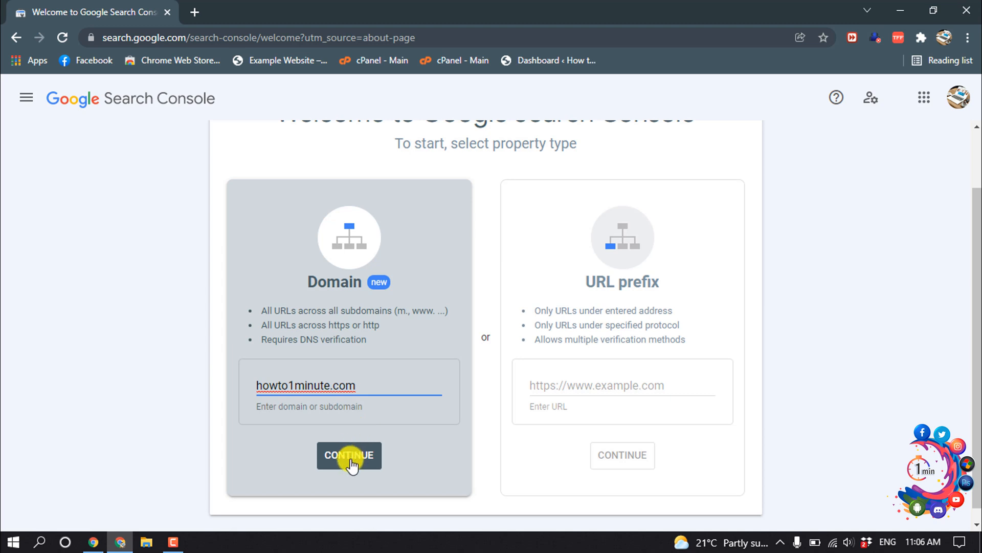
pyautogui.click(349, 454)
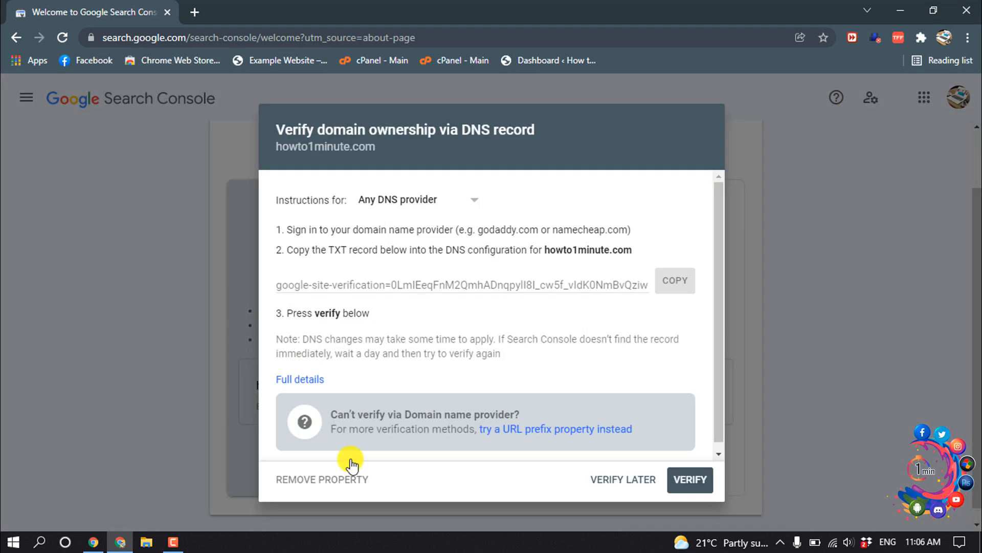
pyautogui.moveTo(280, 289)
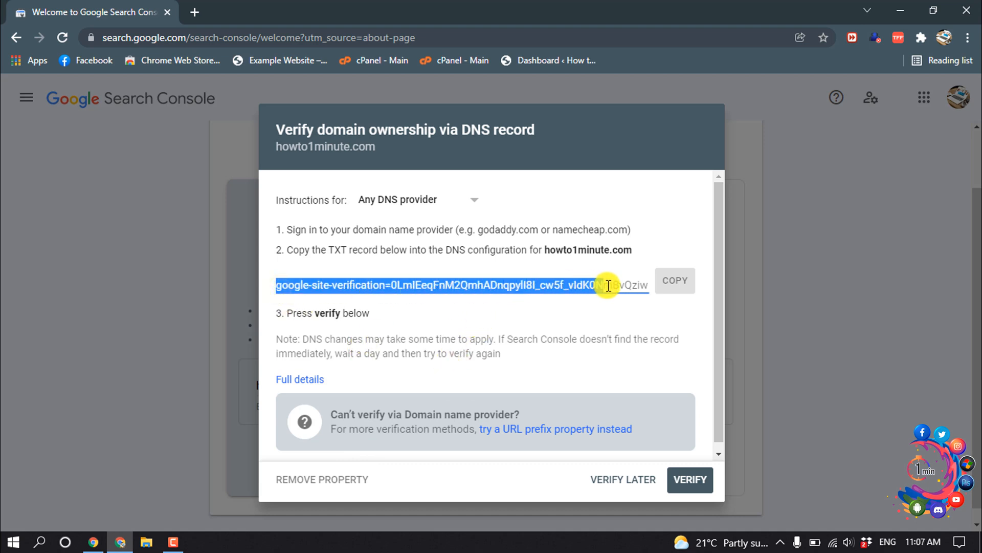
pyautogui.moveTo(197, 8)
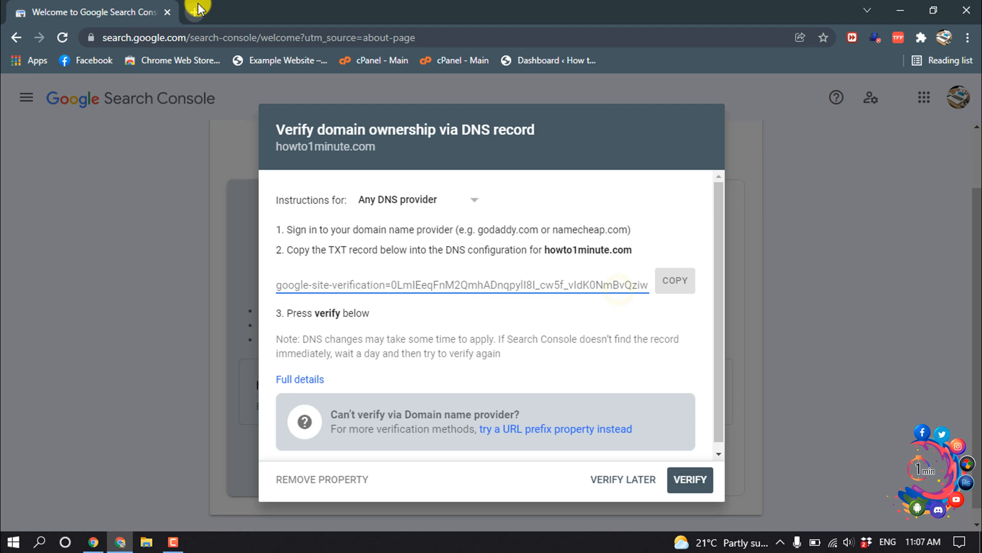
pyautogui.moveTo(199, 11)
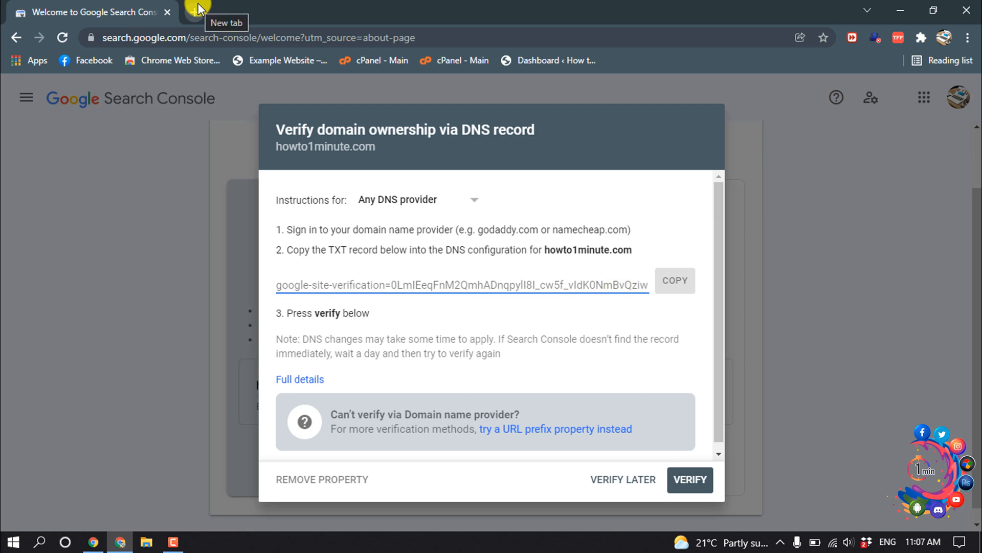
# Open a new browser tab after copying the verification TXT value
pyautogui.click(202, 12)
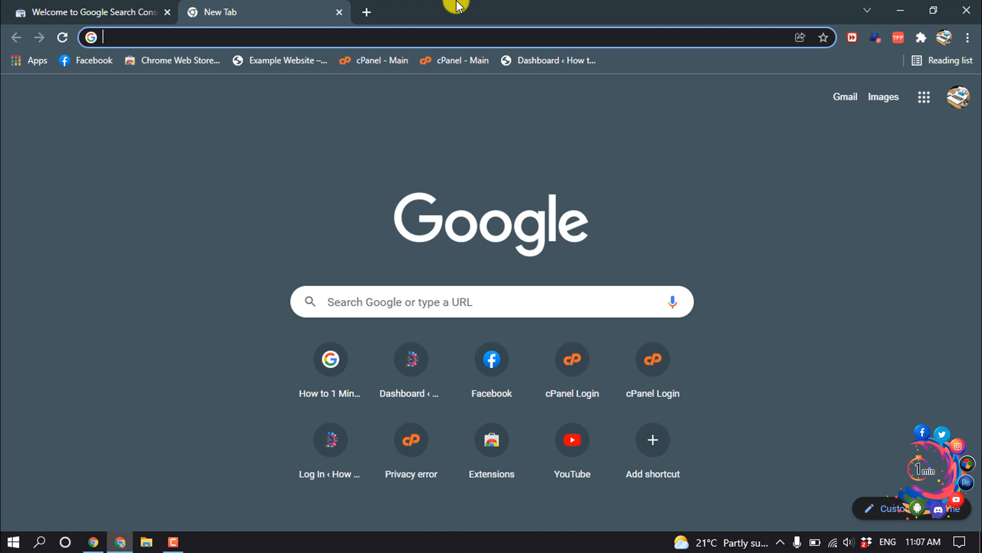
# Open the cPanel dashboard from bookmarks and go to Zone Editor under Domains
pyautogui.click(454, 60)
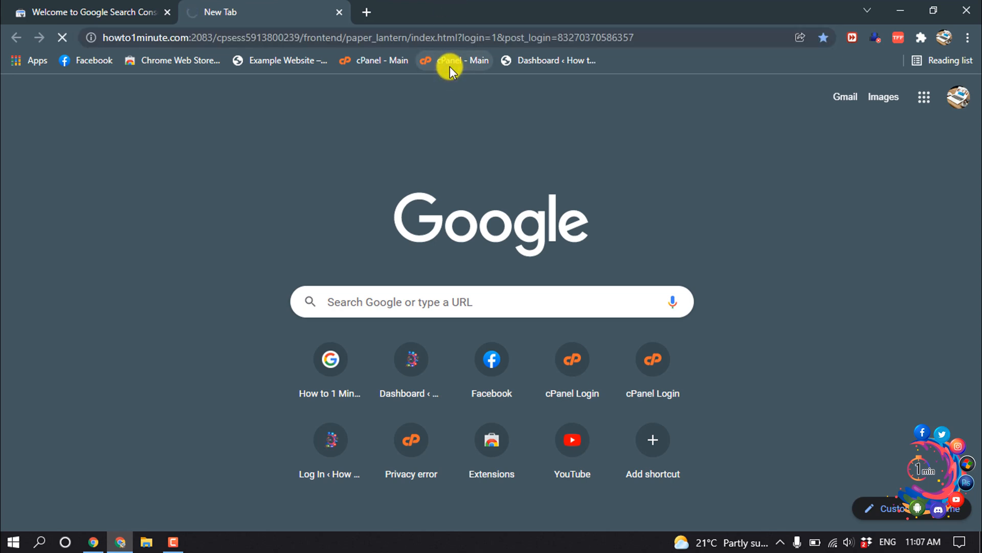
pyautogui.click(452, 61)
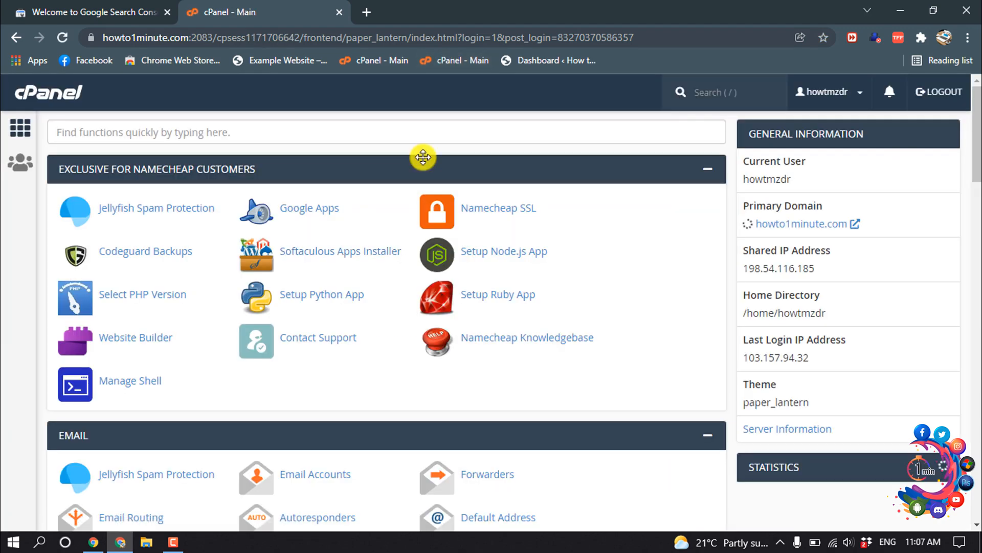
pyautogui.scroll(-3)
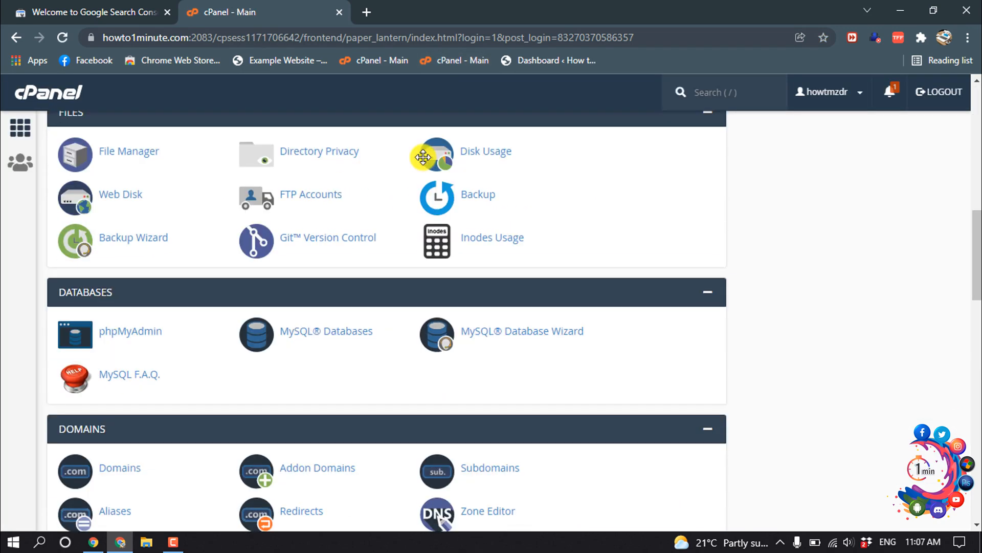
pyautogui.scroll(-3)
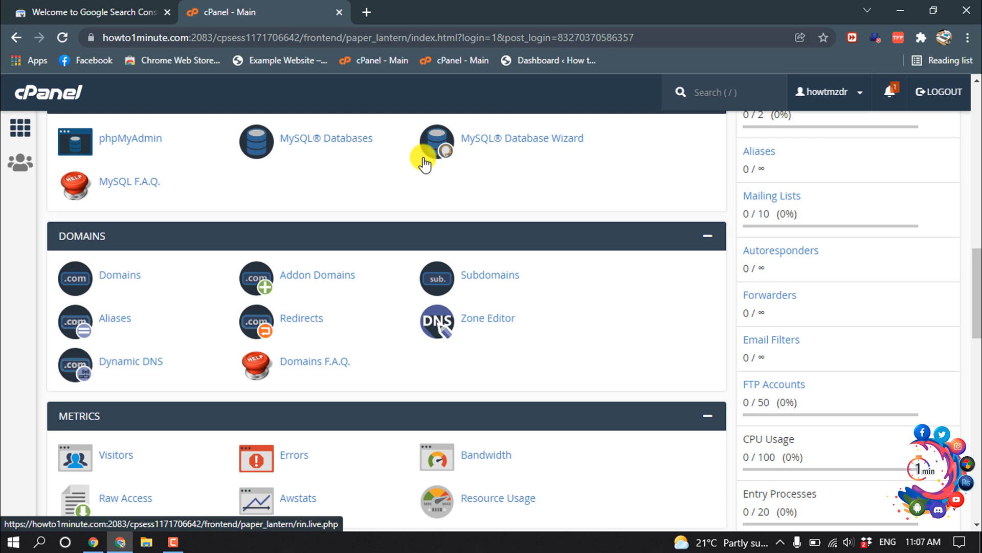
pyautogui.scroll(-3)
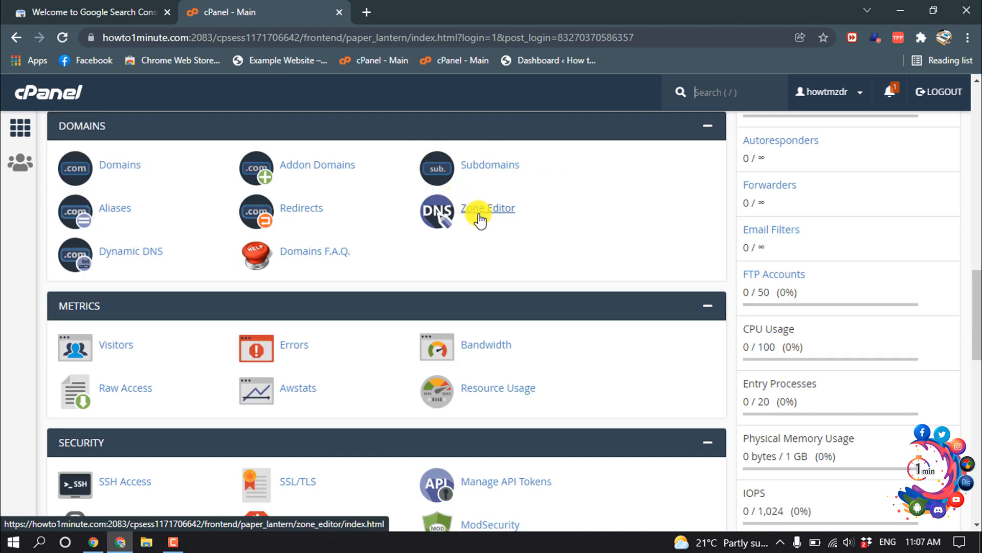
pyautogui.click(487, 208)
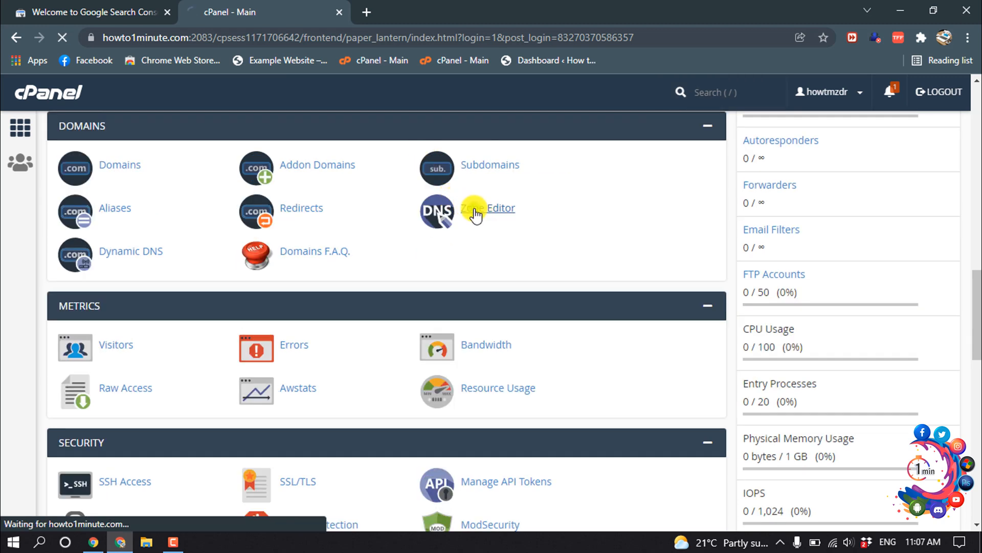
pyautogui.click(489, 208)
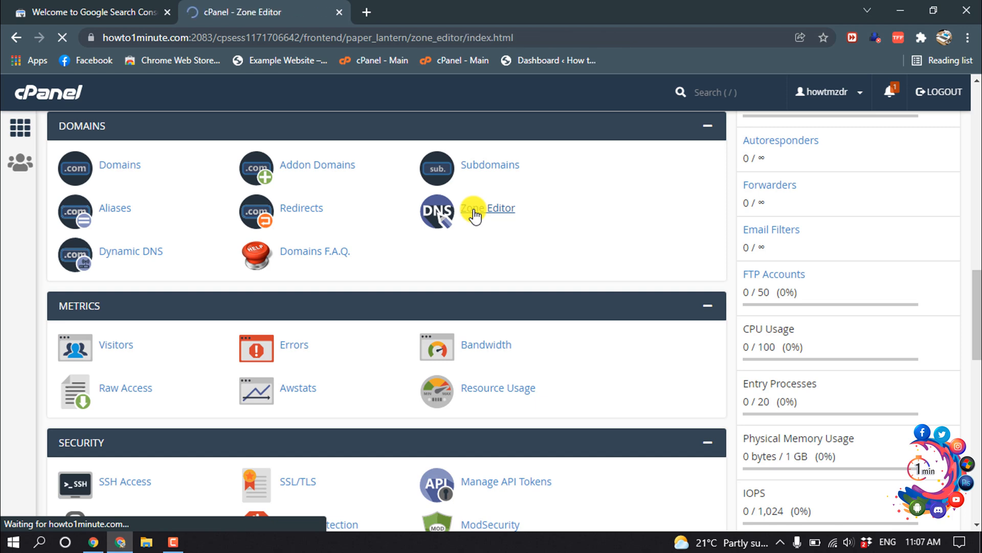
pyautogui.click(487, 208)
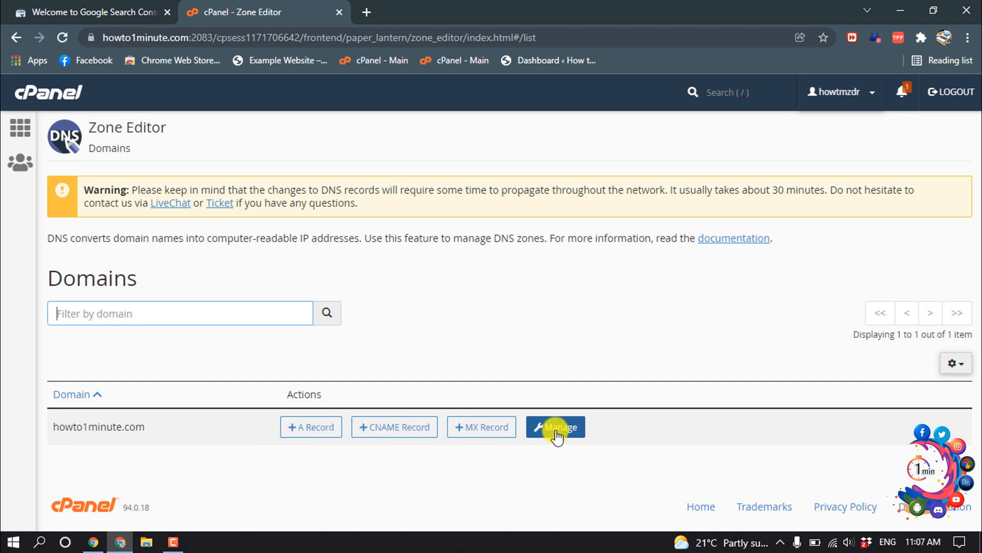
# Manage the DNS zone records for howto1minute.com in Zone Editor
pyautogui.click(553, 426)
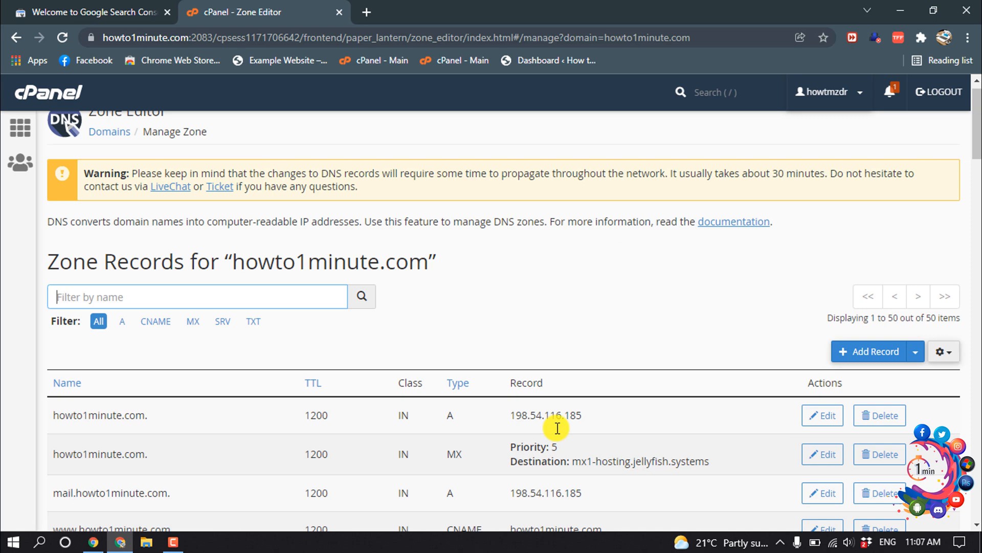
pyautogui.scroll(-3)
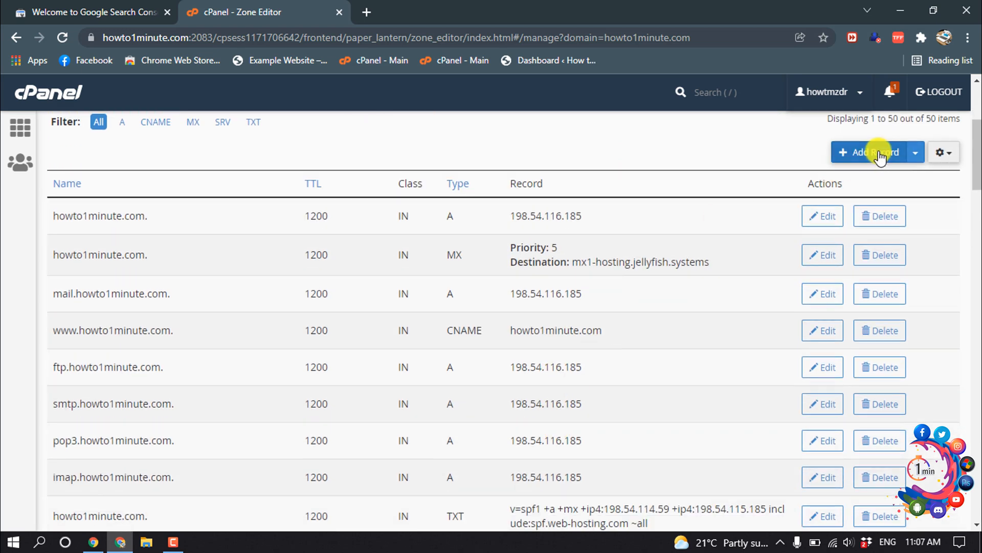
# Start a new DNS record named howto1minute.com. with TTL 1400
pyautogui.click(870, 153)
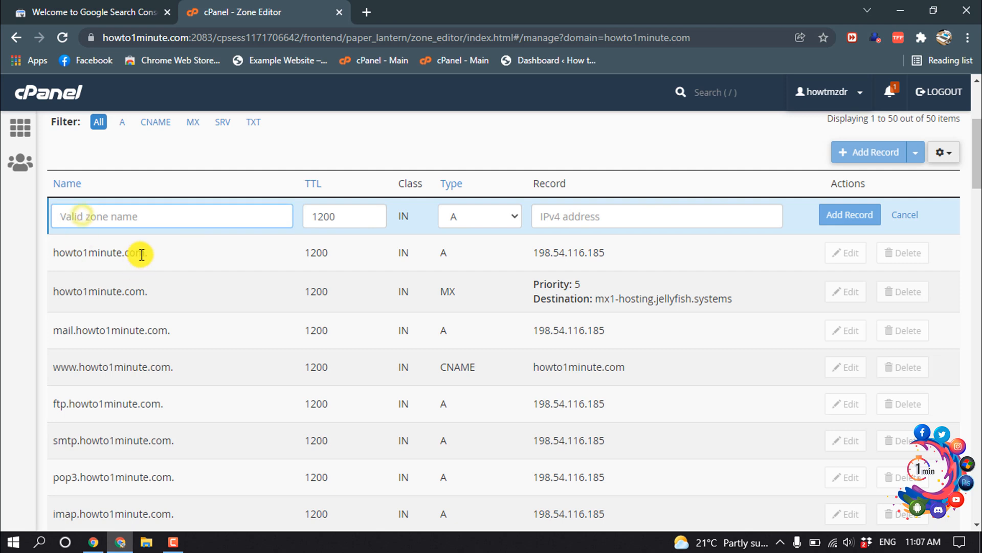
pyautogui.doubleClick(101, 253)
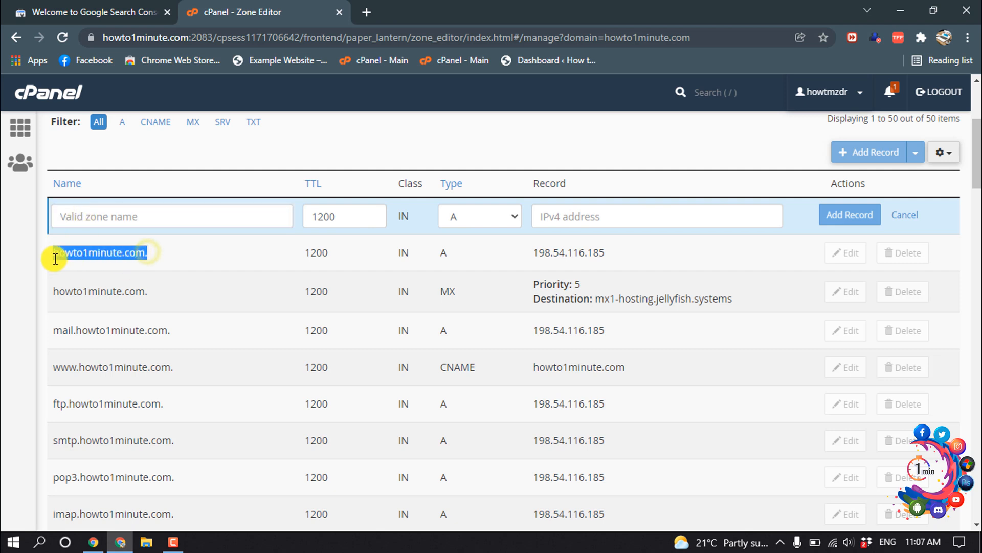
pyautogui.write('howto1minute.com.')
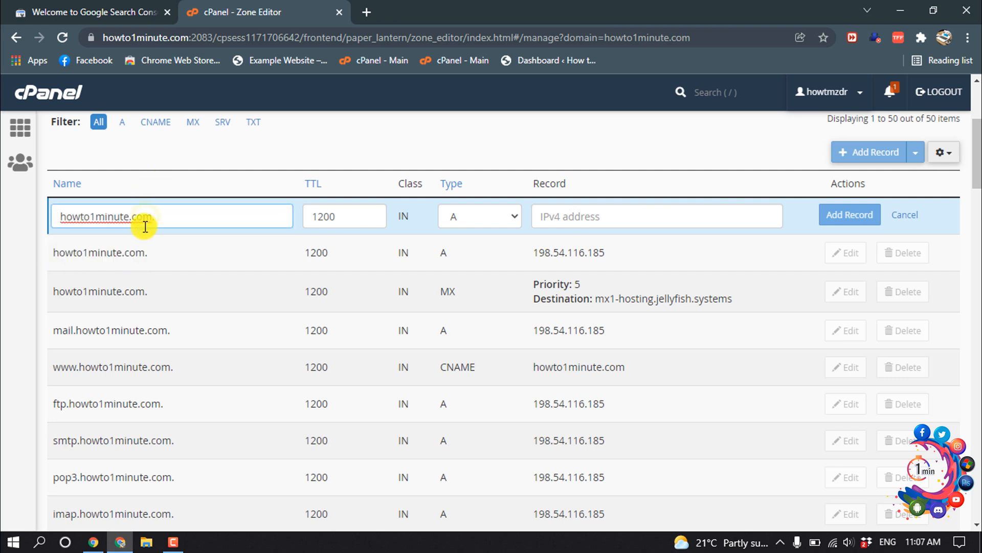
pyautogui.moveTo(152, 216)
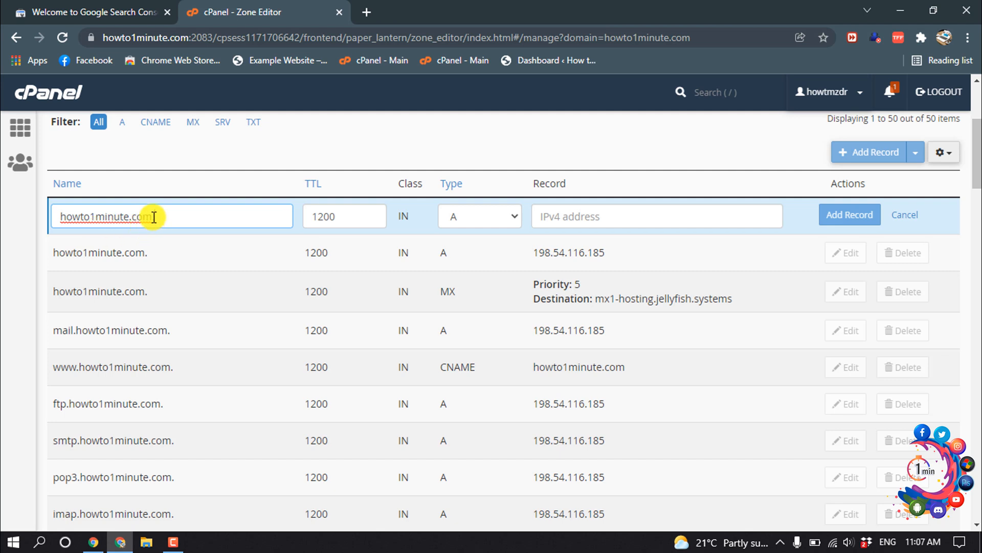
pyautogui.moveTo(85, 216)
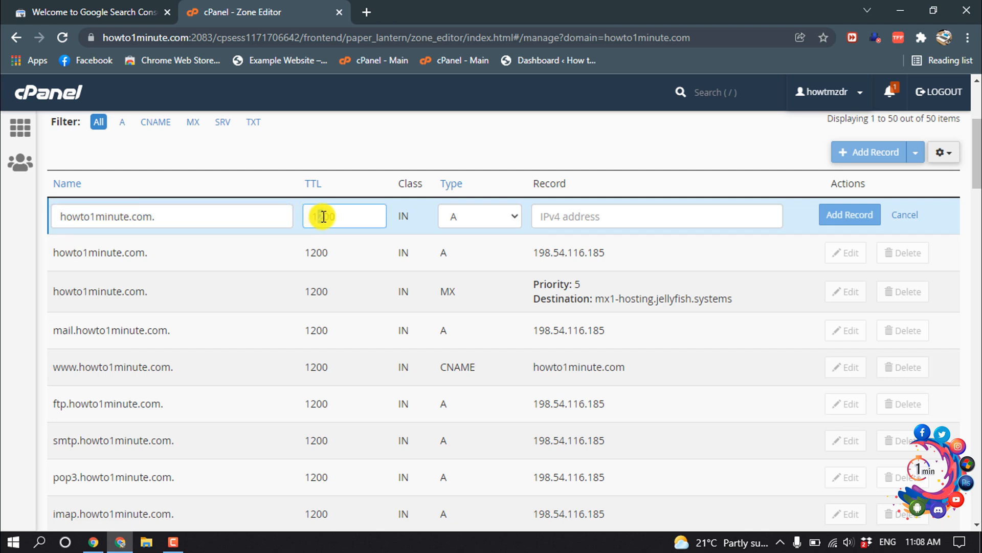
pyautogui.write('1400')
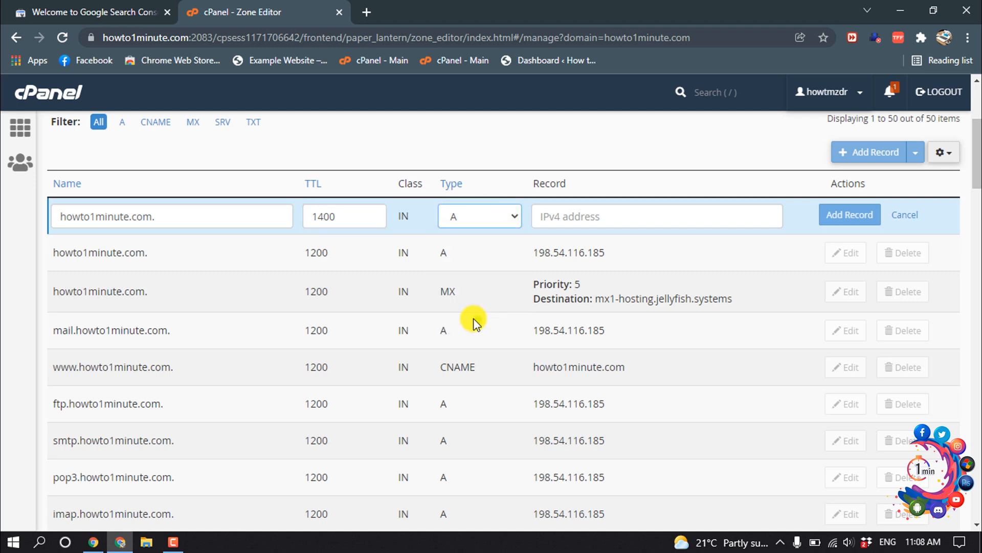
# Paste the Google site verification value as the TXT record and save it
pyautogui.click(91, 12)
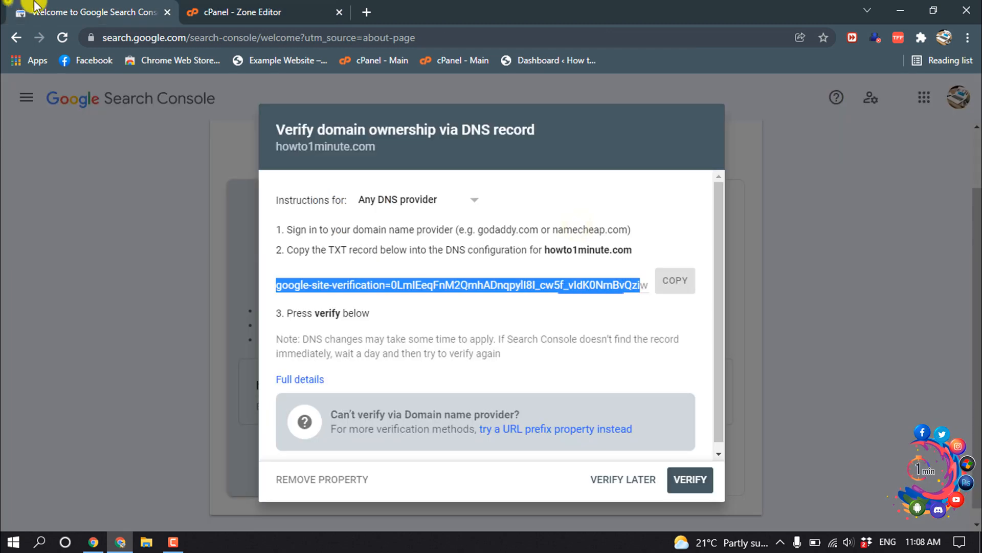
pyautogui.click(675, 280)
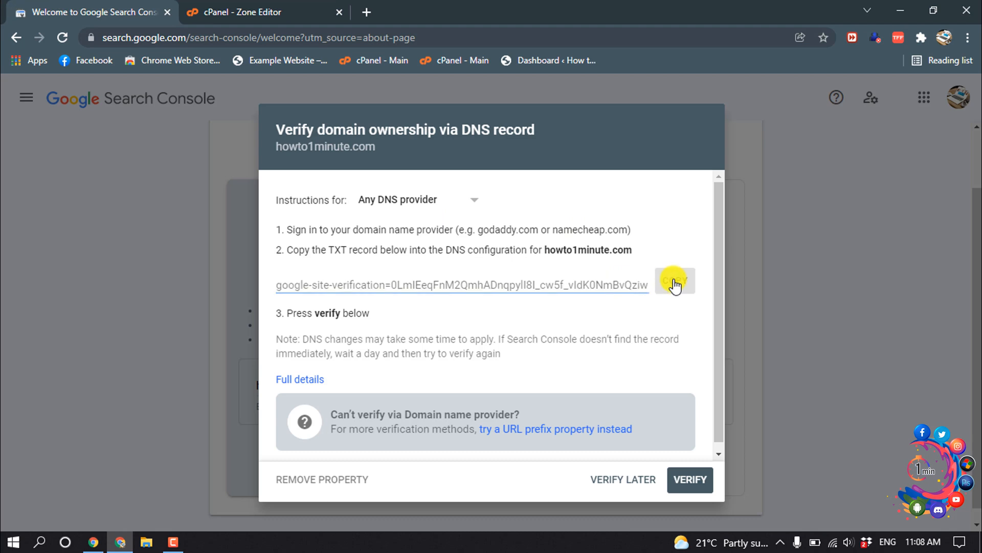
pyautogui.rightClick(579, 215)
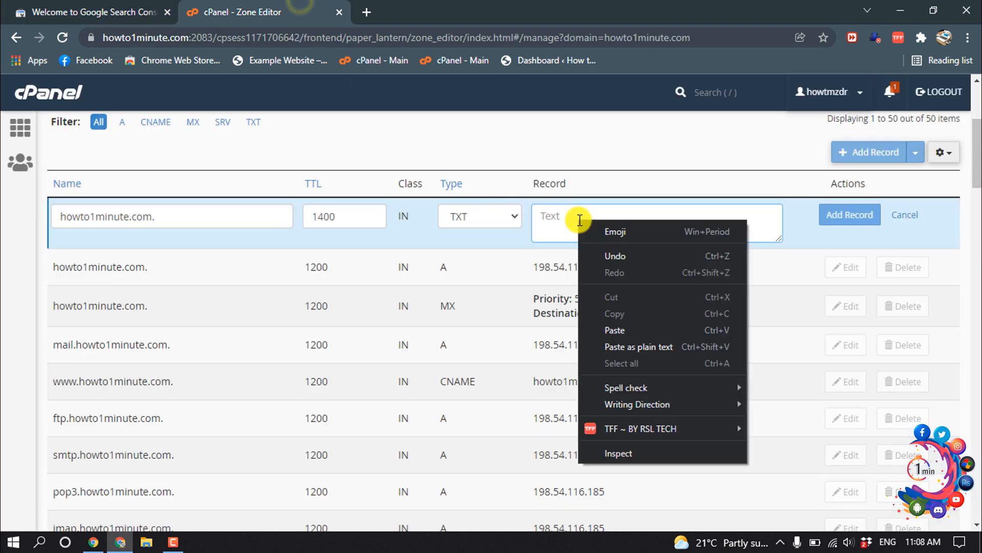
pyautogui.click(615, 331)
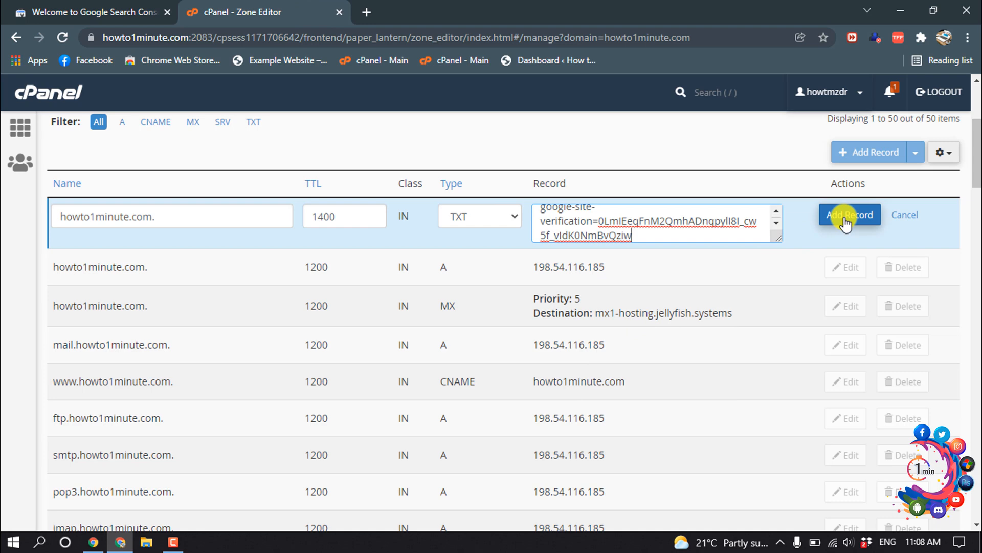
pyautogui.click(849, 215)
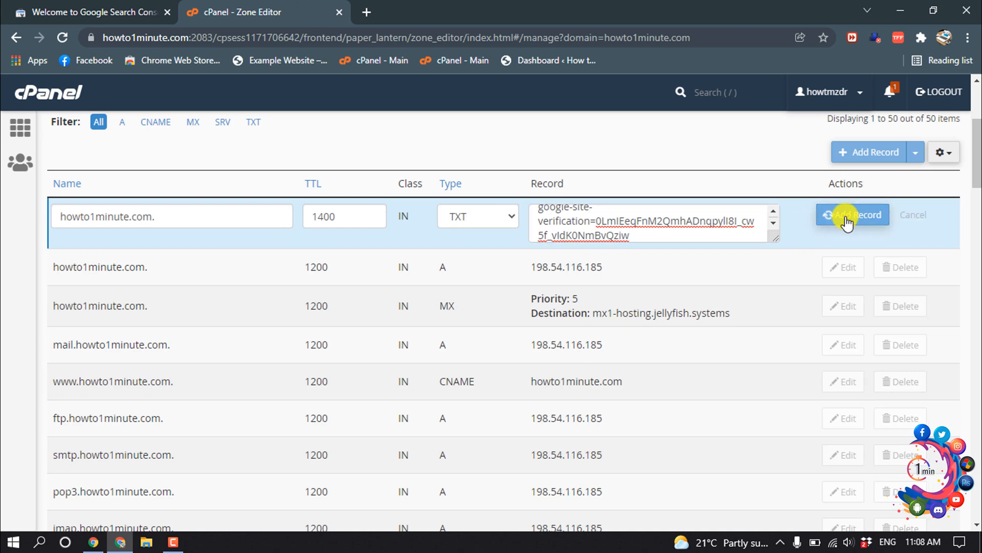
pyautogui.click(852, 214)
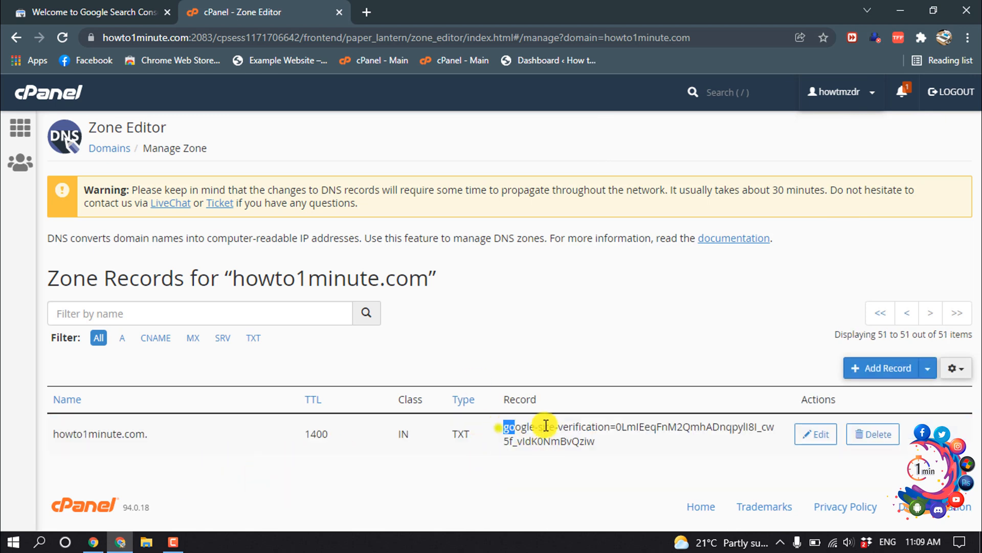
# Verify ownership of howto1minute.com and go to the verified property's overview
pyautogui.click(91, 12)
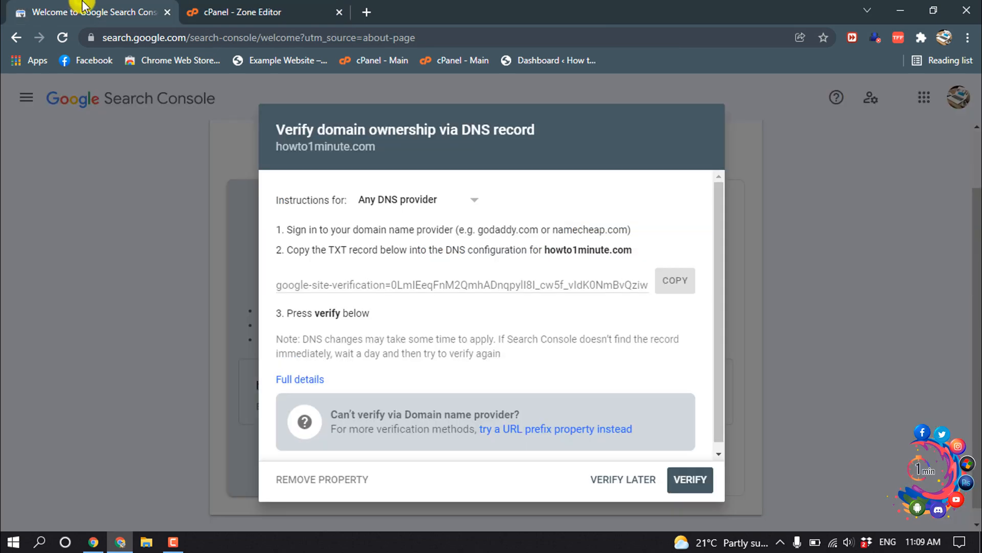
pyautogui.click(689, 479)
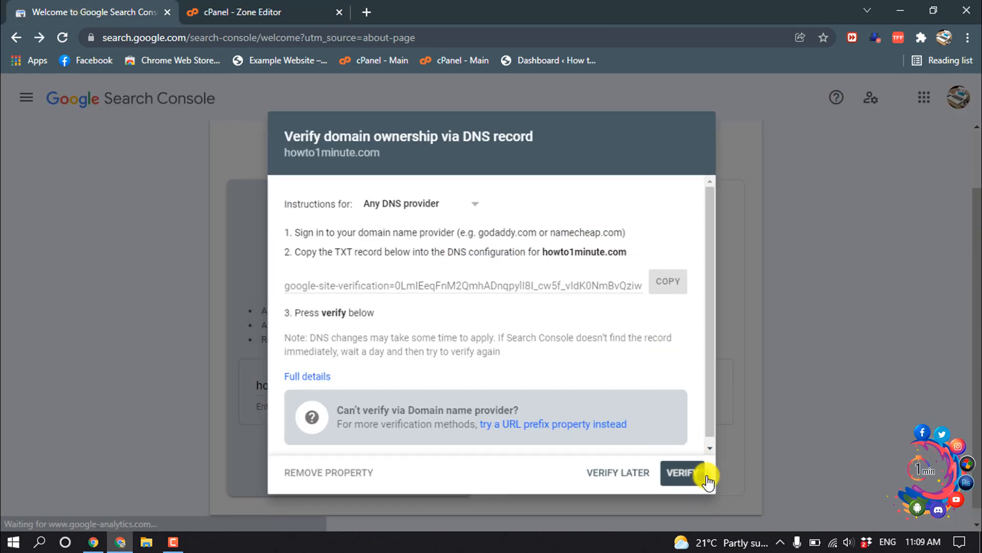
pyautogui.click(683, 473)
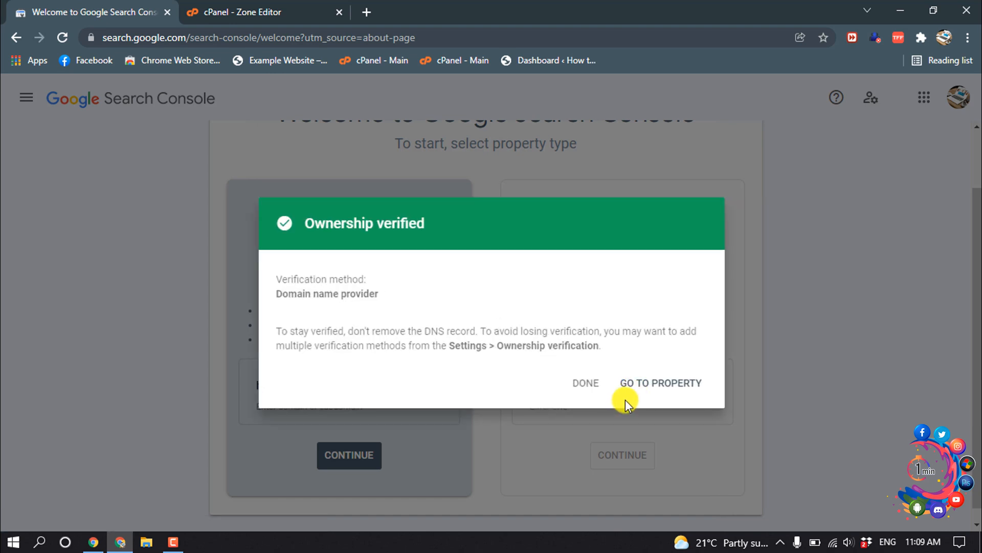
pyautogui.click(660, 383)
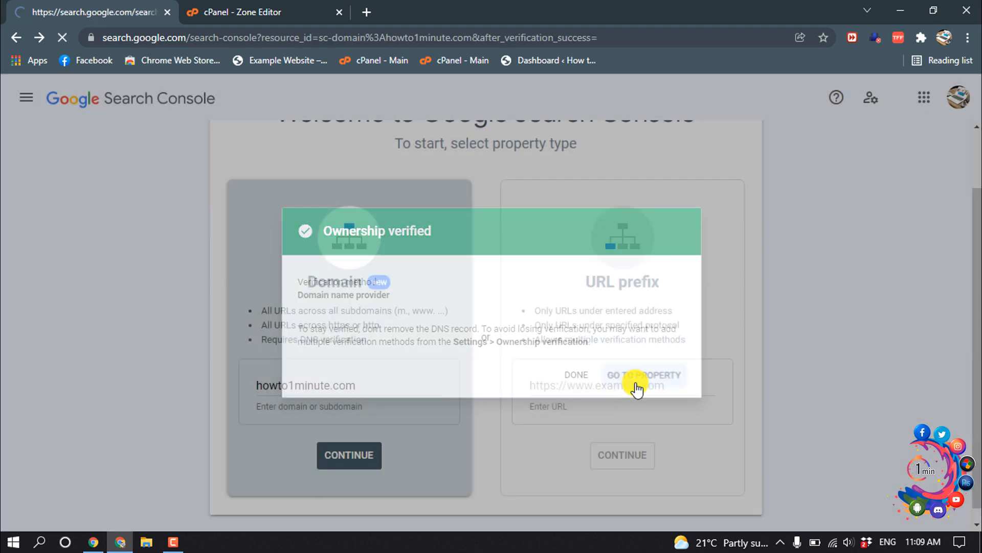
pyautogui.click(643, 374)
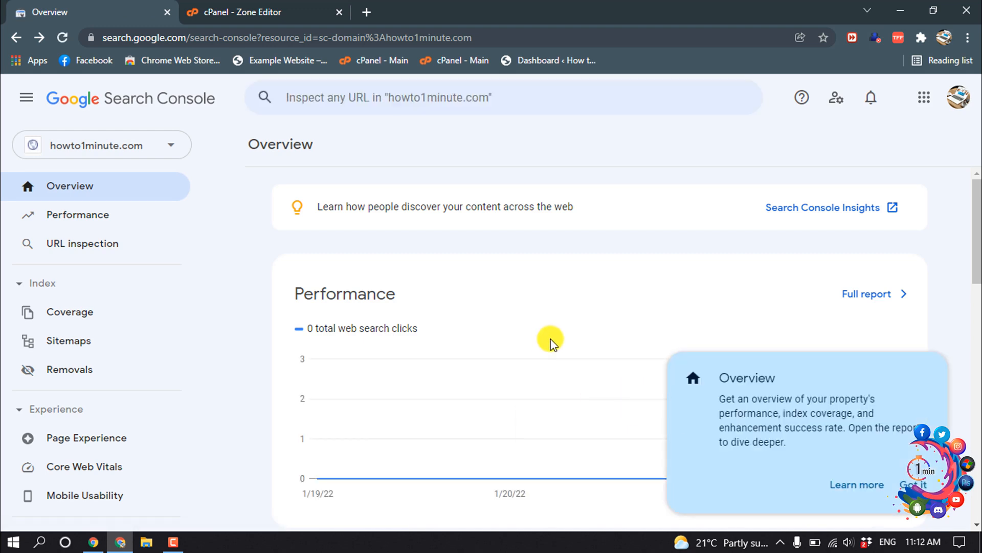
pyautogui.moveTo(411, 38)
pyautogui.write('howto1minute.com')
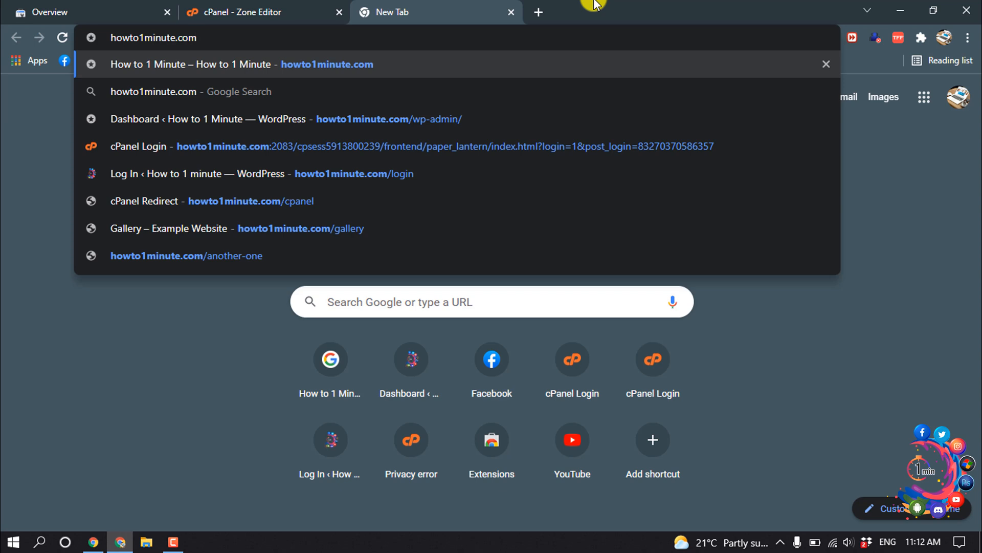
# Load howto1minute.com/wp-sitemap.xml and copy the posts sitemap address
pyautogui.write('/sit')
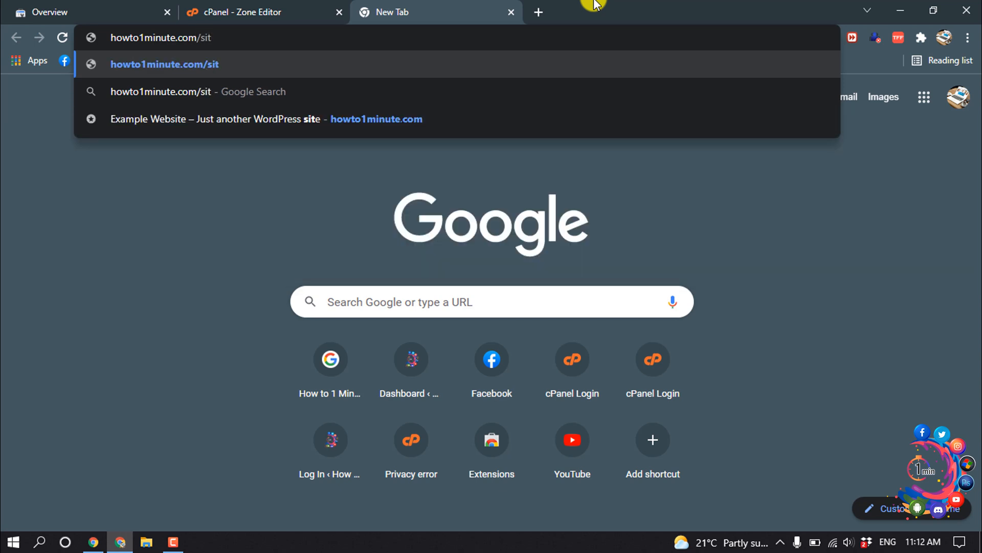
pyautogui.write('emap.xml')
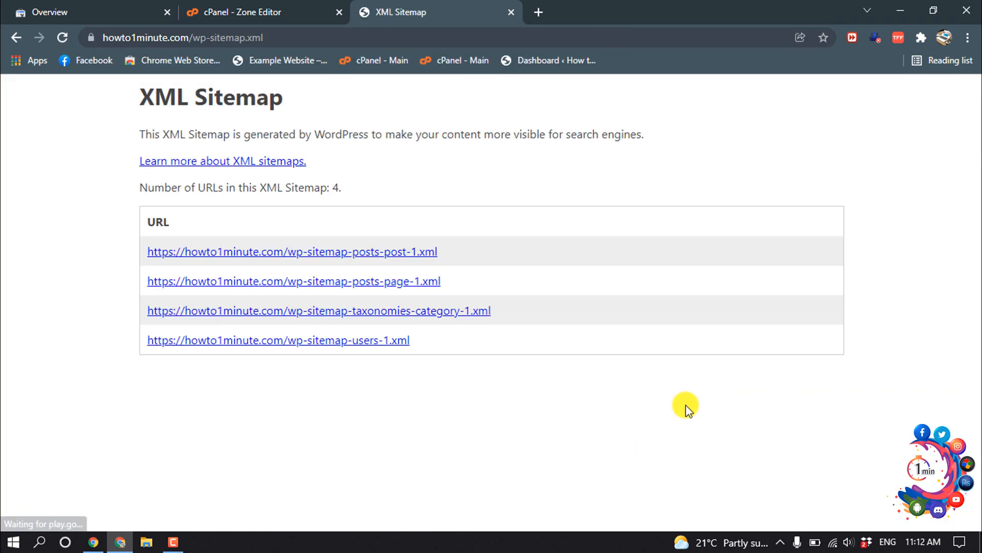
pyautogui.moveTo(329, 252)
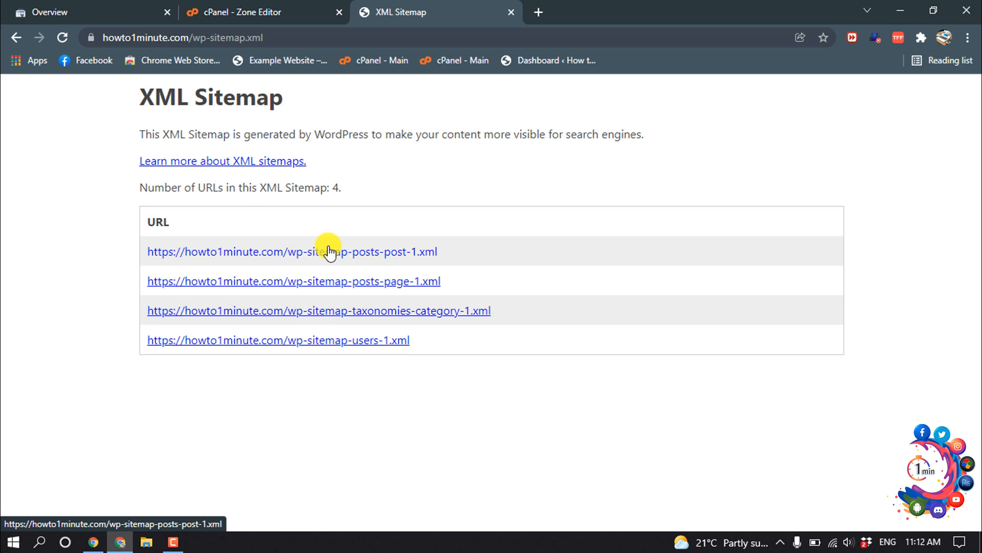
pyautogui.moveTo(481, 261)
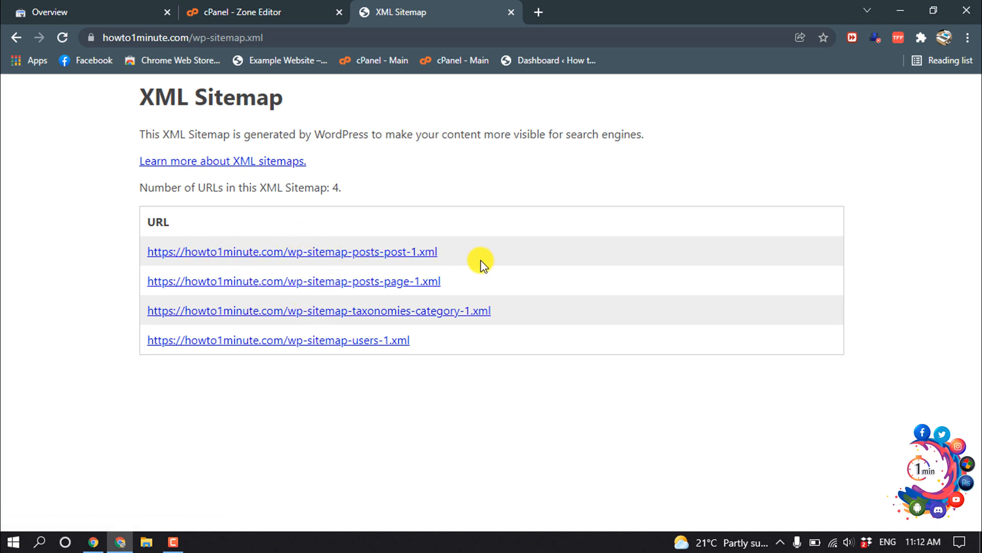
pyautogui.doubleClick(291, 252)
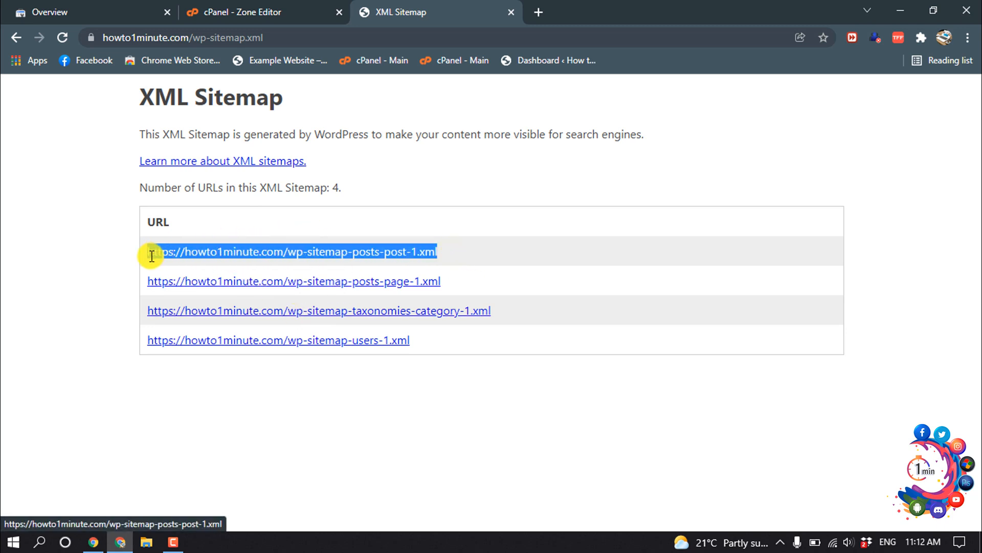
pyautogui.rightClick(182, 252)
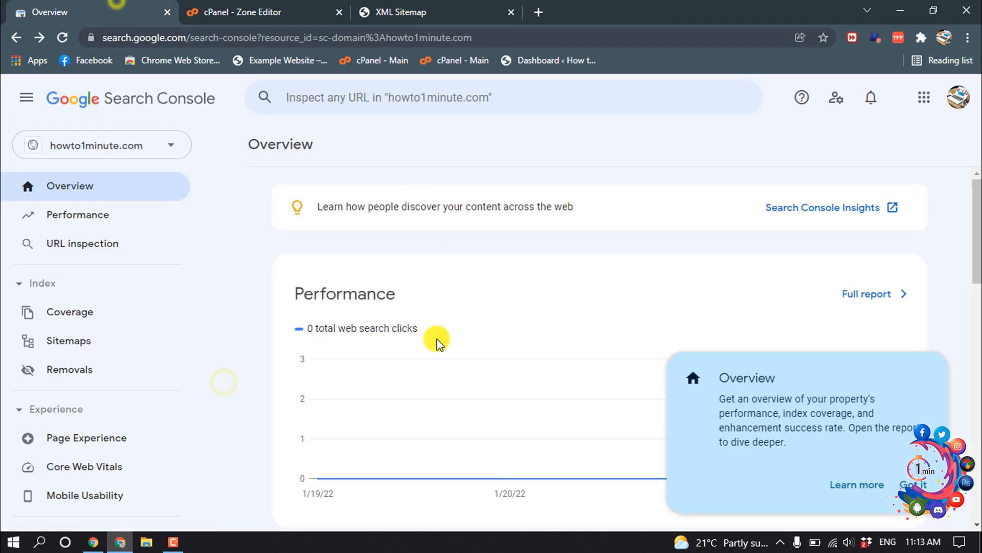
pyautogui.click(68, 340)
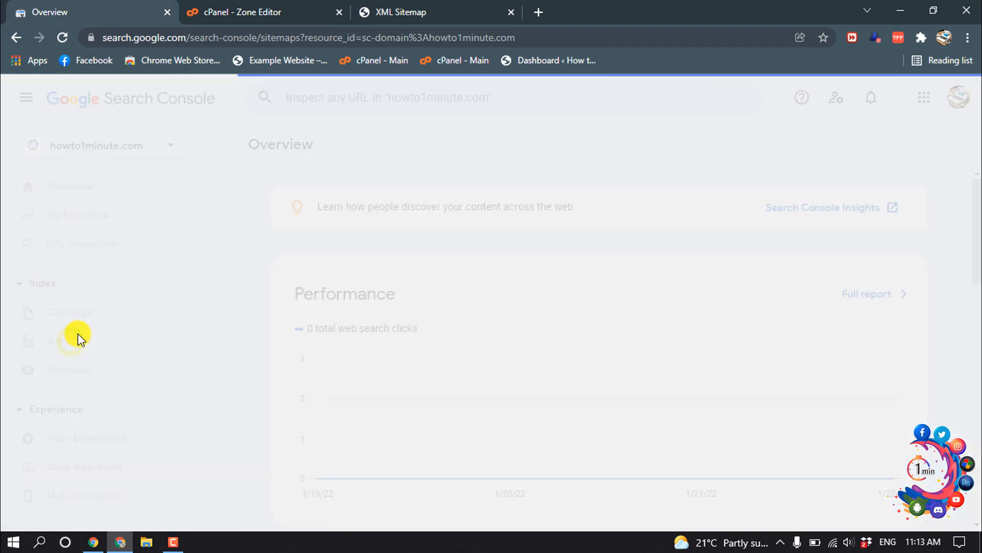
pyautogui.click(68, 339)
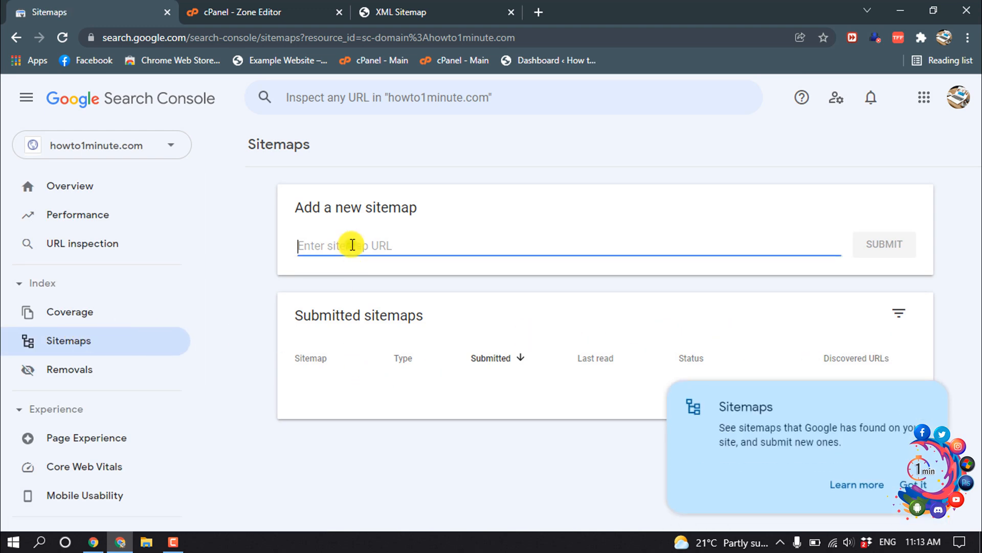
pyautogui.write('https://howto1minute.com/wp-sitemap-posts-post-1.xml')
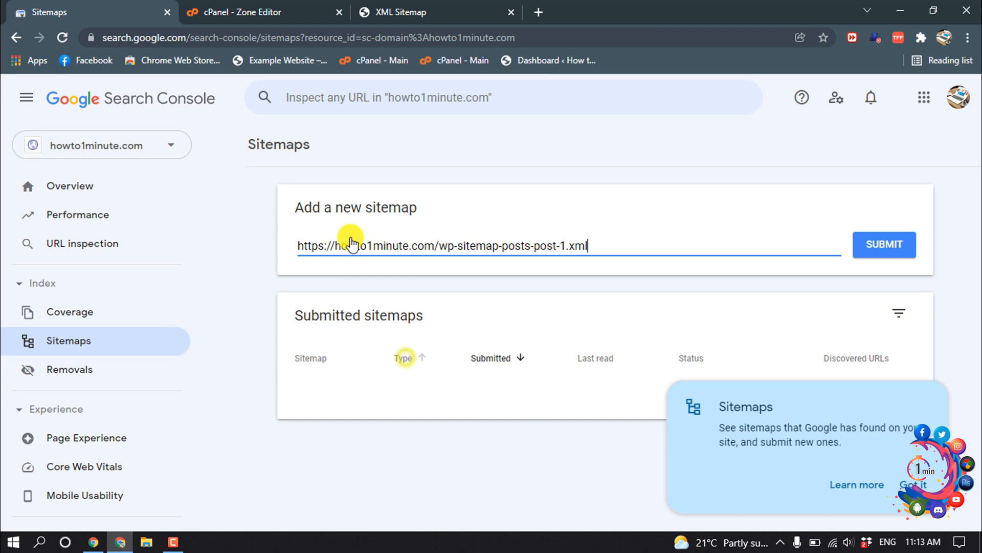
pyautogui.click(883, 244)
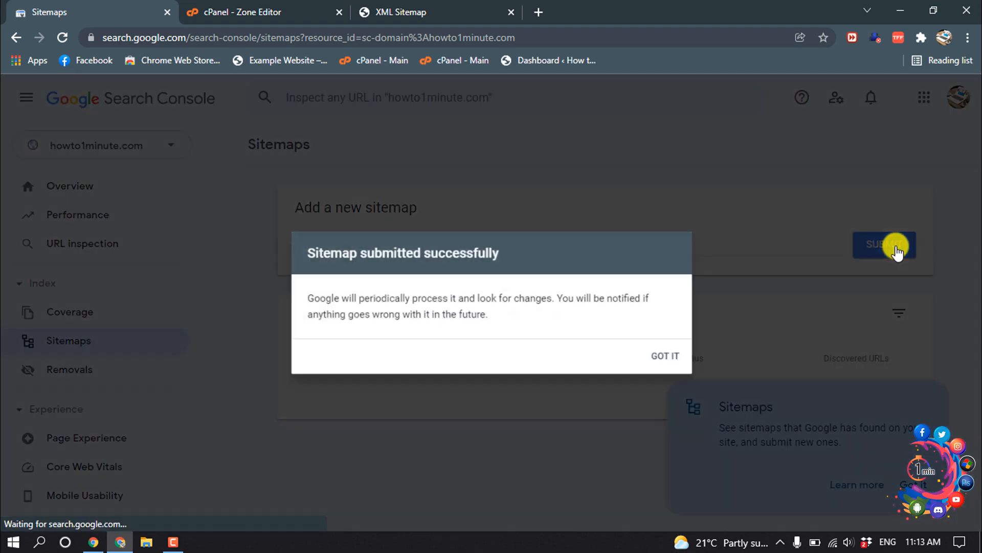
pyautogui.click(665, 355)
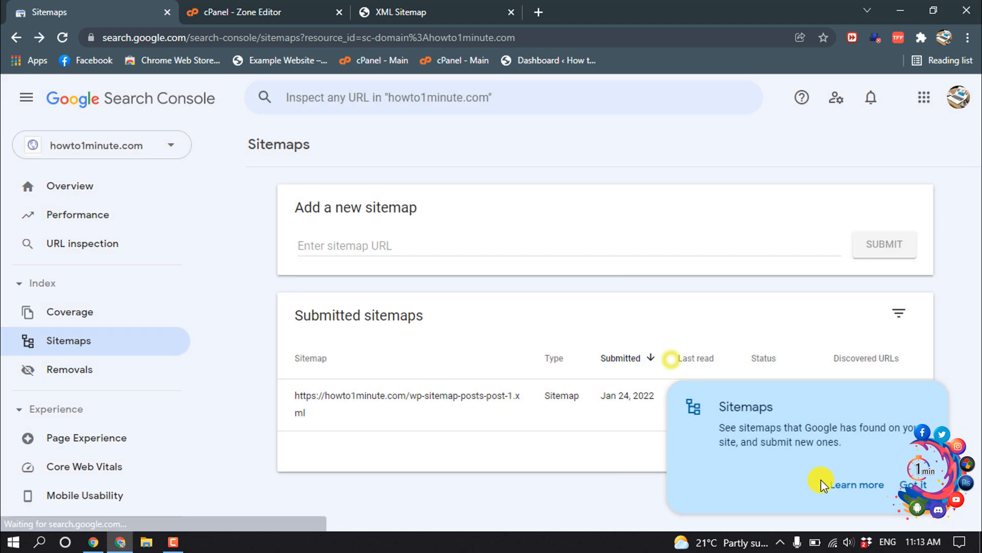
pyautogui.click(912, 484)
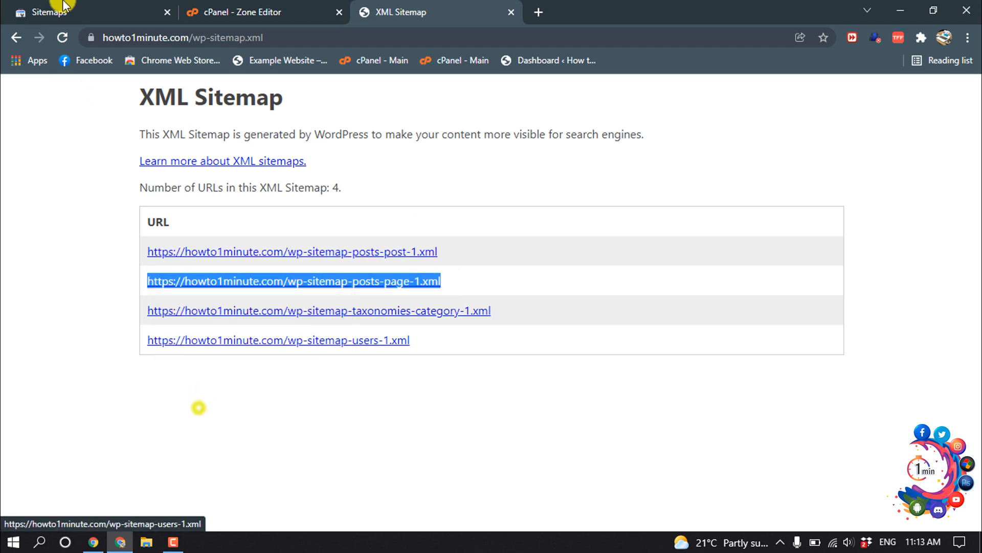
# Submit the pages sitemap and confirm, continuing until all four sitemaps show Success
pyautogui.click(47, 12)
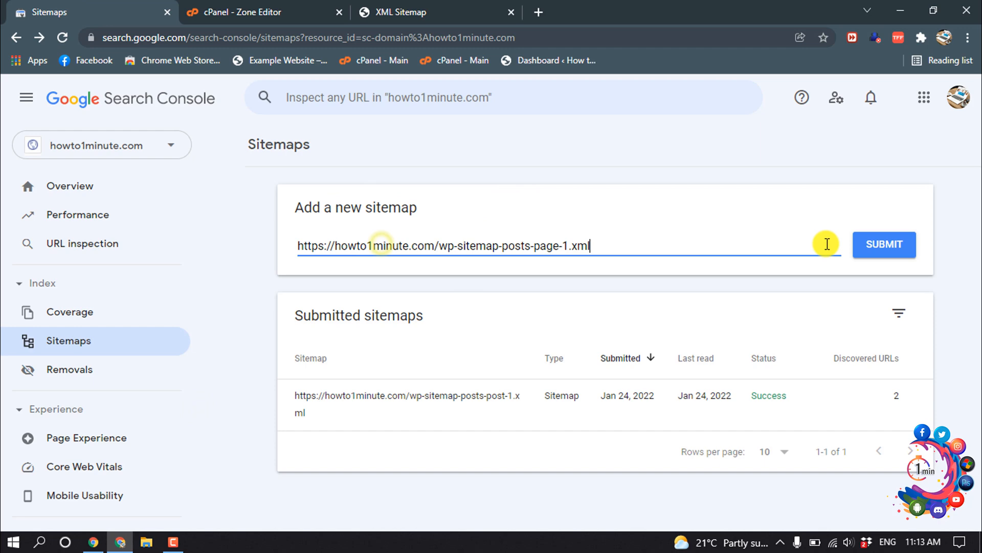
pyautogui.click(883, 244)
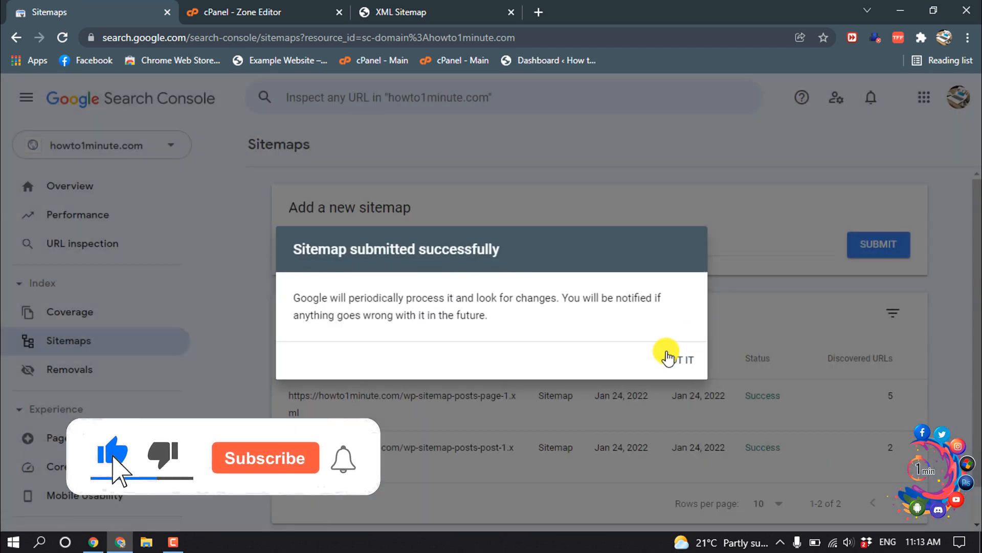
pyautogui.click(682, 359)
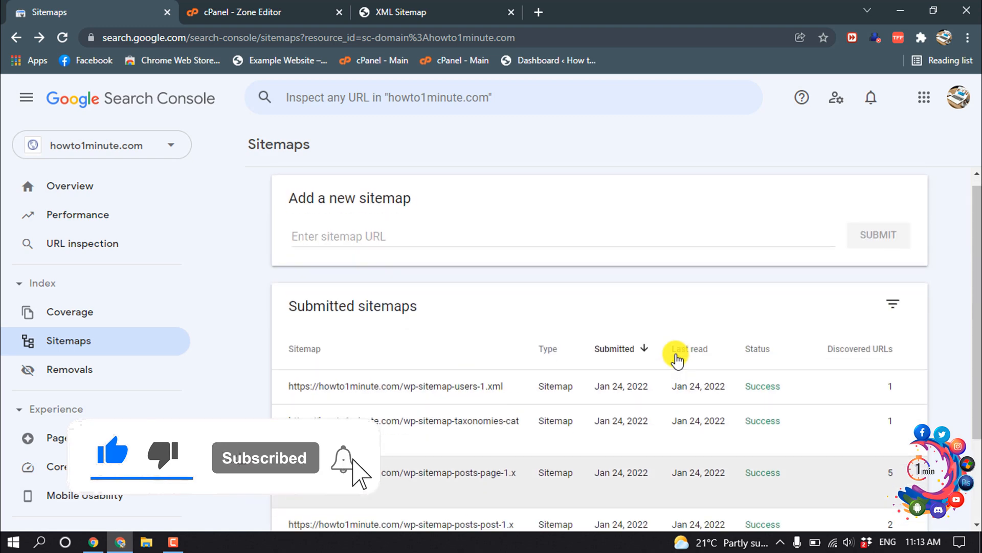
pyautogui.scroll(-3)
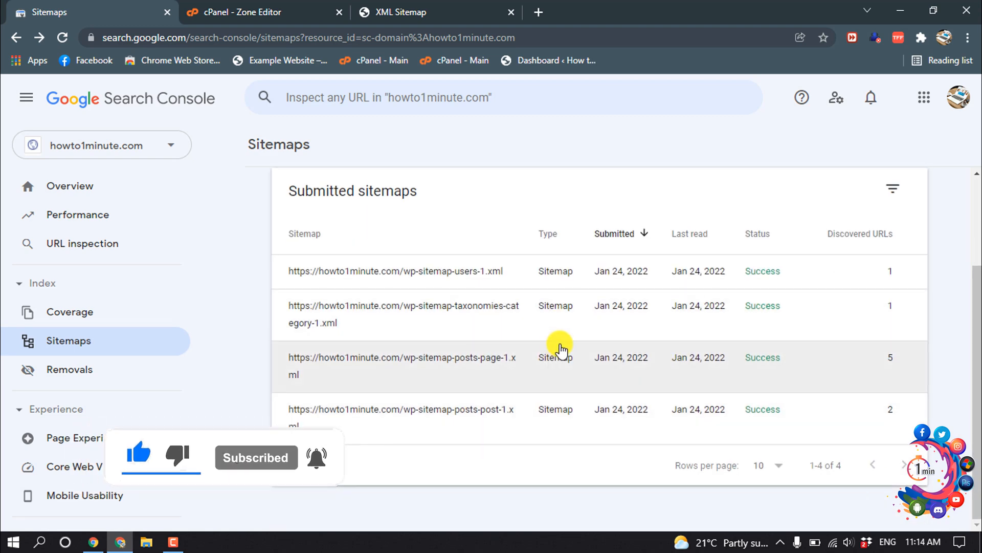